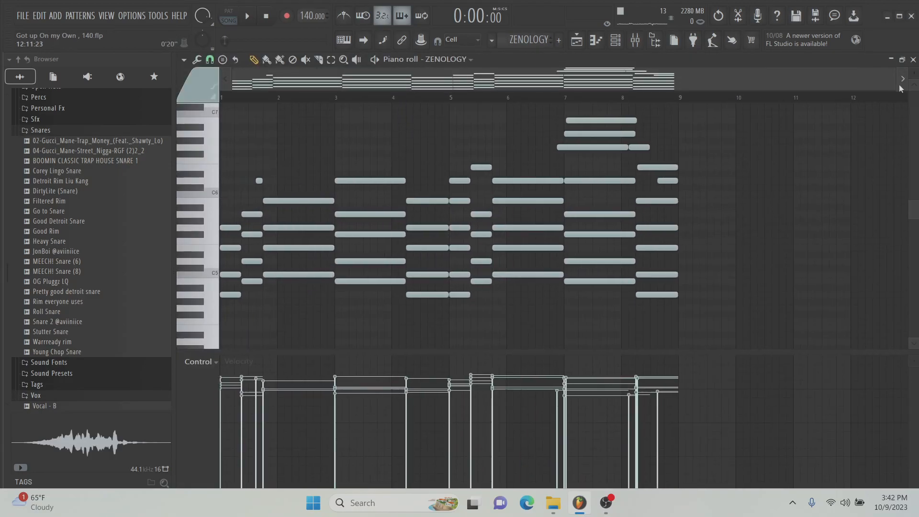
- Zoom in on the ZENOLOGY chord notes, then show the channel rack with all sixteen instruments
{"action": "left_click", "coordinate": [615, 39]}
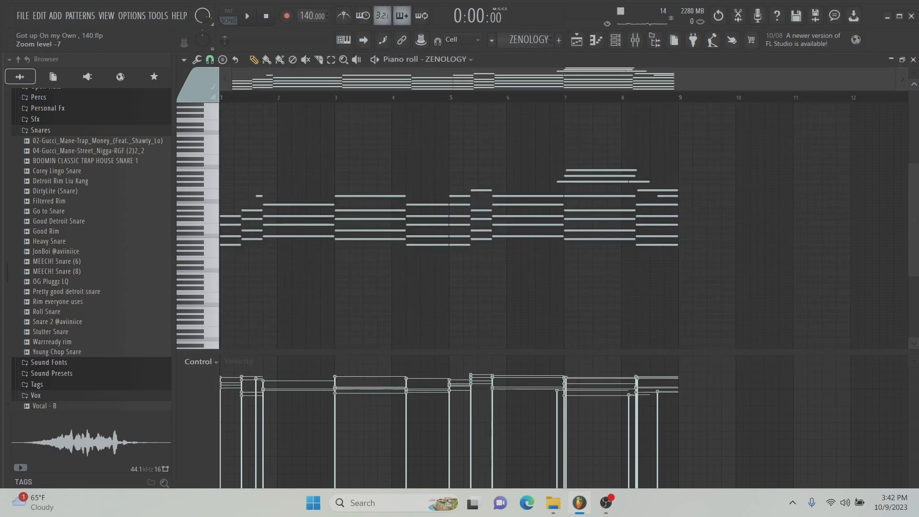
{"action": "left_click", "coordinate": [245, 15]}
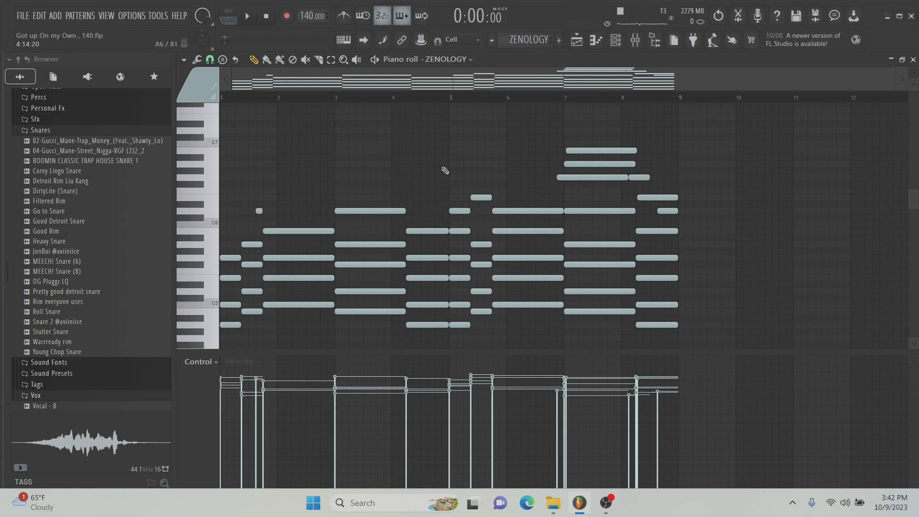
{"action": "left_click", "coordinate": [264, 327]}
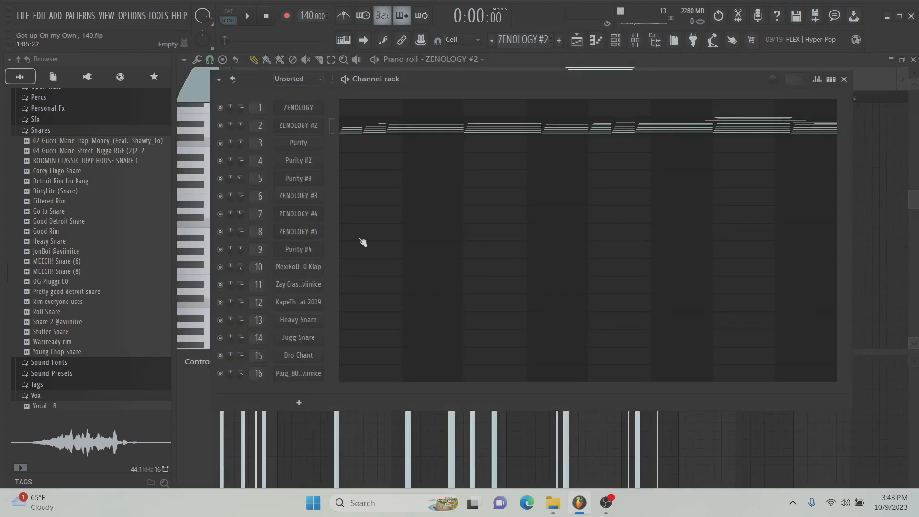
- View the ZENOLOGY #2 chord notes, then switch to the playlist arrangement and start playback
{"action": "left_click", "coordinate": [297, 125]}
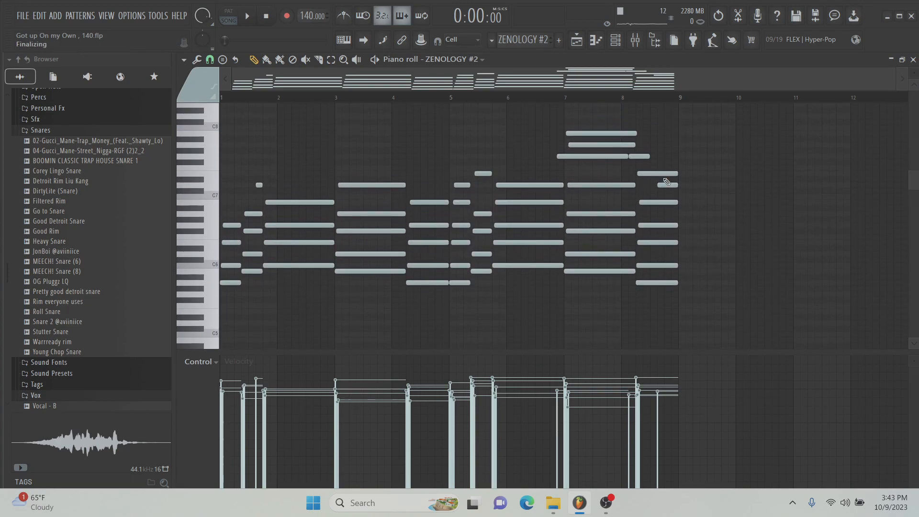
{"action": "left_click", "coordinate": [246, 16]}
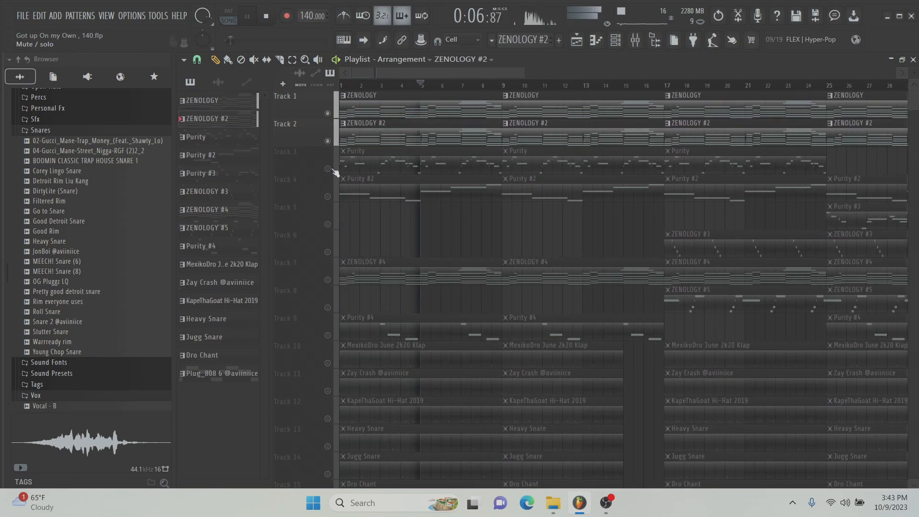
- Show the Purity single-note lead melody in the piano roll
{"action": "left_click", "coordinate": [264, 16]}
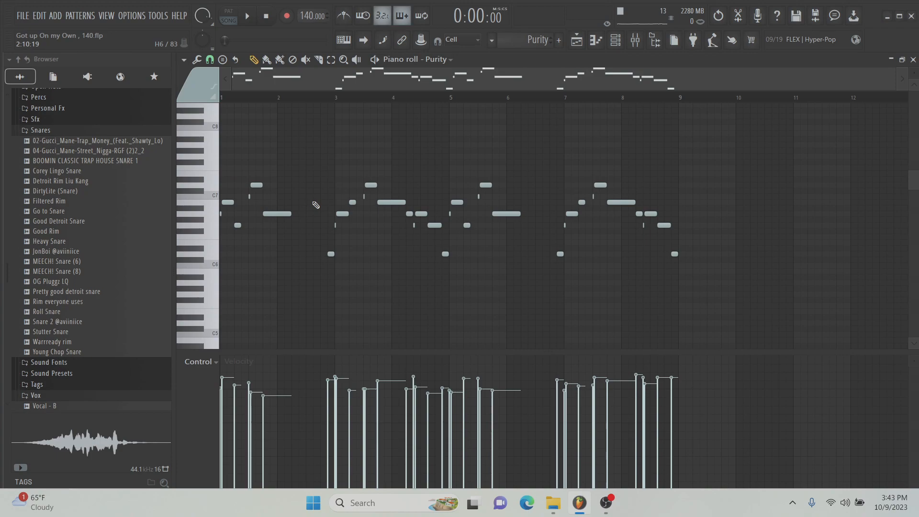
- Bring up the Purity #2 instrument with its V.Ana Strings 1 preset list
{"action": "left_click", "coordinate": [245, 15]}
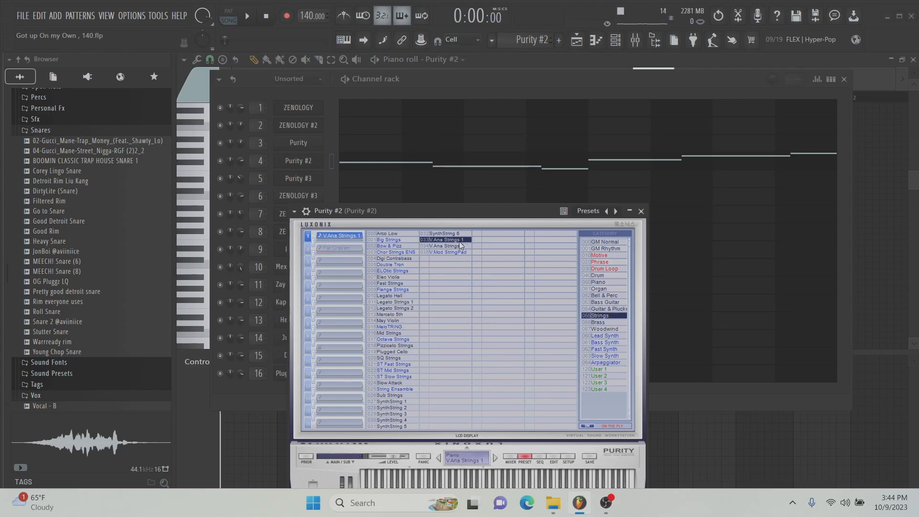
- Close Purity #2, play its long-note line, then show Purity #3 with the Fat Draken 2 preset
{"action": "left_click", "coordinate": [640, 211]}
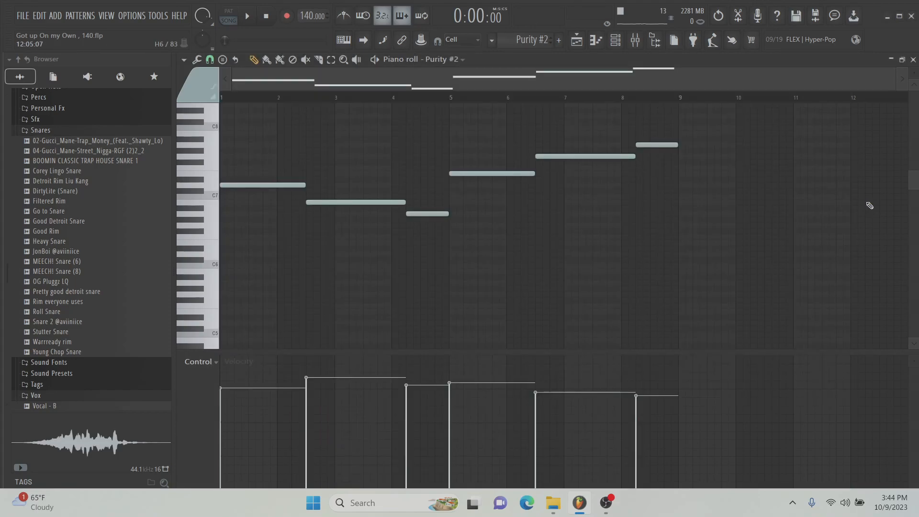
{"action": "left_click", "coordinate": [246, 16]}
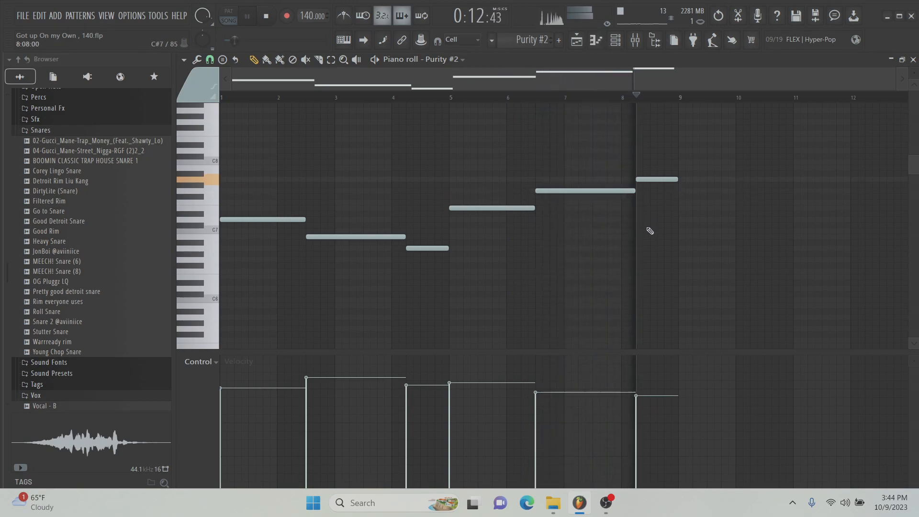
{"action": "left_click", "coordinate": [264, 16]}
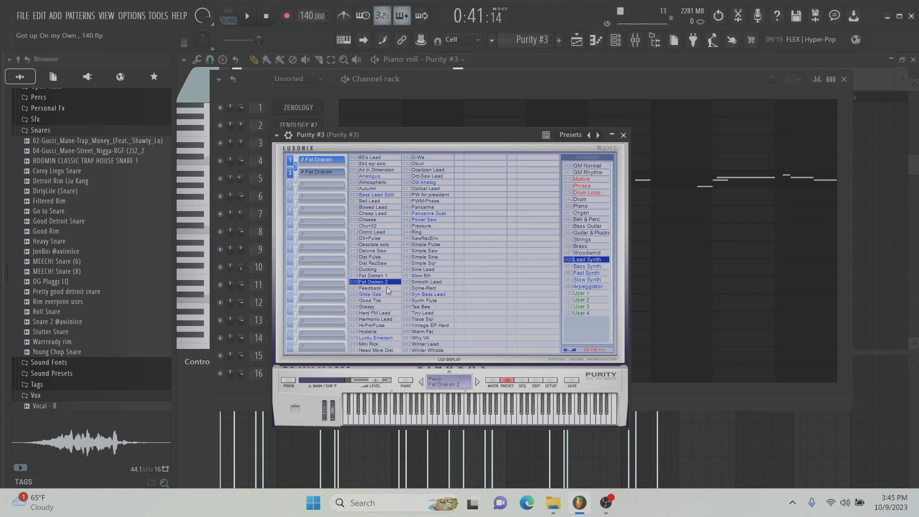
- Close Purity #3, review its melody, then show ZENOLOGY #3 on the AX Pizzicato preset
{"action": "left_click", "coordinate": [622, 135]}
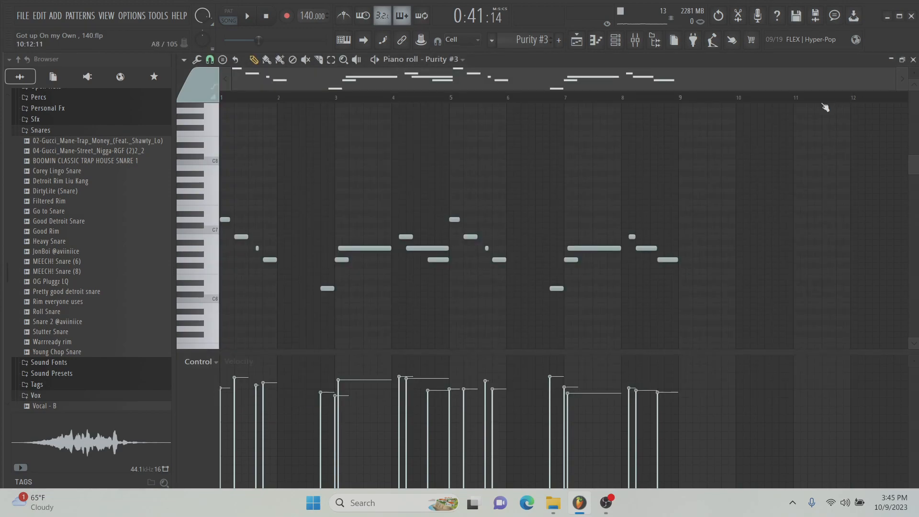
{"action": "left_click", "coordinate": [246, 16]}
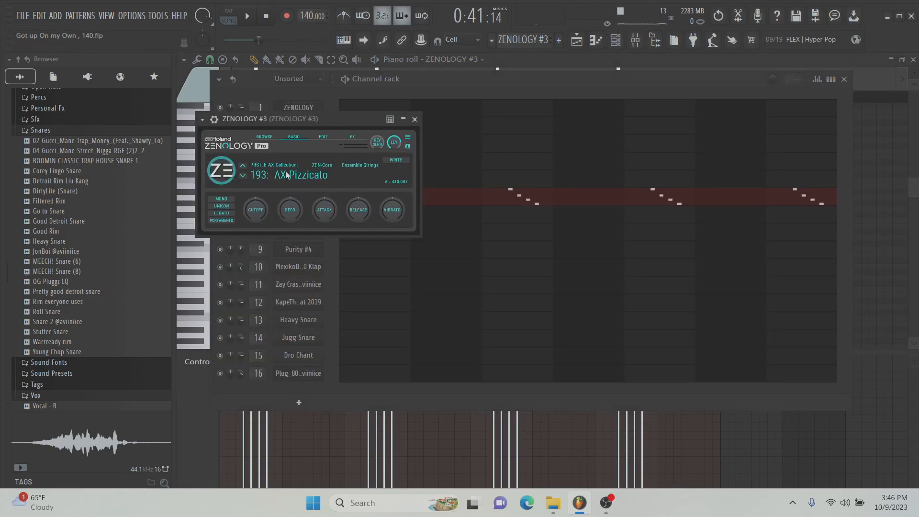
- Close ZENOLOGY #3 and bring up ZENOLOGY #4 with the E-Motion Pad preset
{"action": "left_click", "coordinate": [414, 119]}
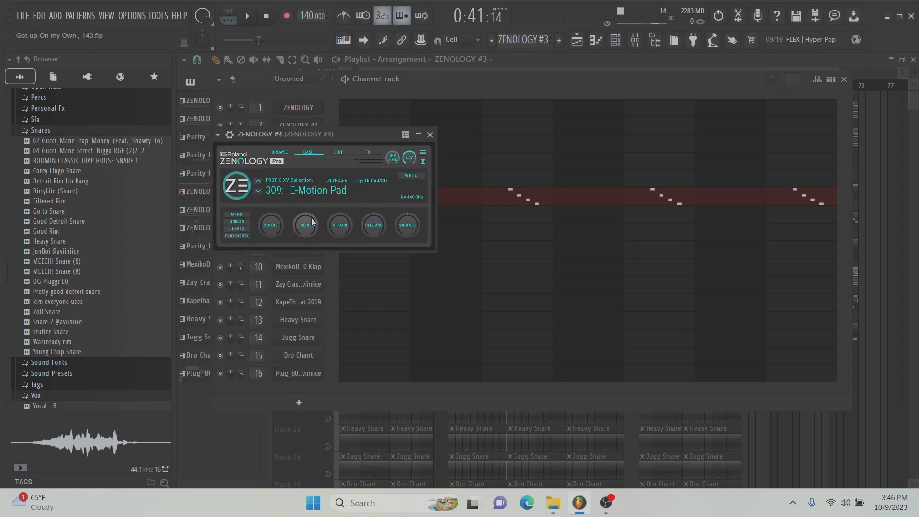
- Close ZENOLOGY #4 to reveal the channel rack and the ZENOLOGY #5 rising note pattern
{"action": "left_click", "coordinate": [429, 134]}
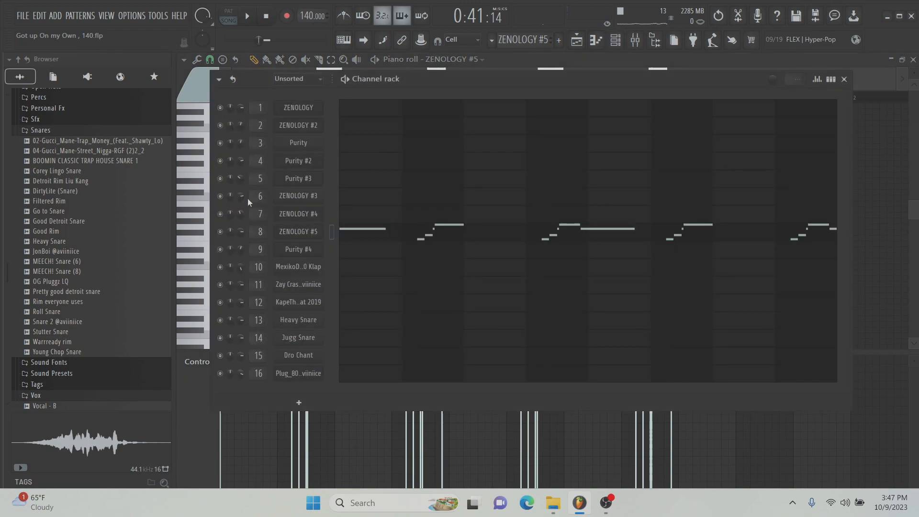
- Check ZENOLOGY #5's Vibra Flute preset, review its flute notes, then move on toward Purity #4
{"action": "left_click", "coordinate": [297, 230]}
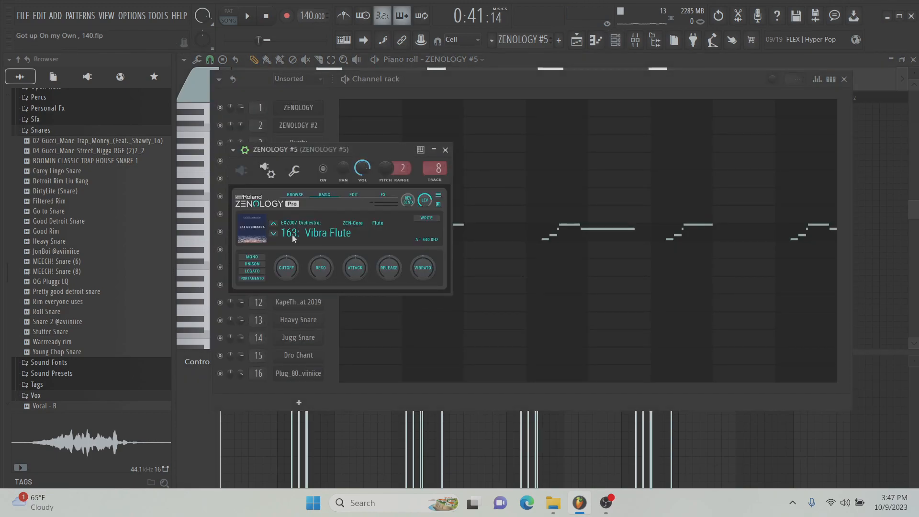
{"action": "left_click", "coordinate": [444, 149]}
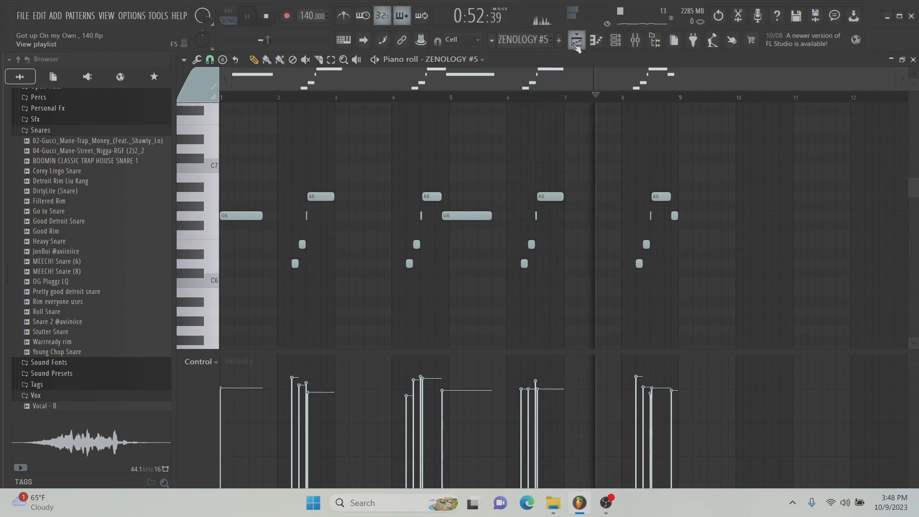
{"action": "left_click", "coordinate": [576, 40]}
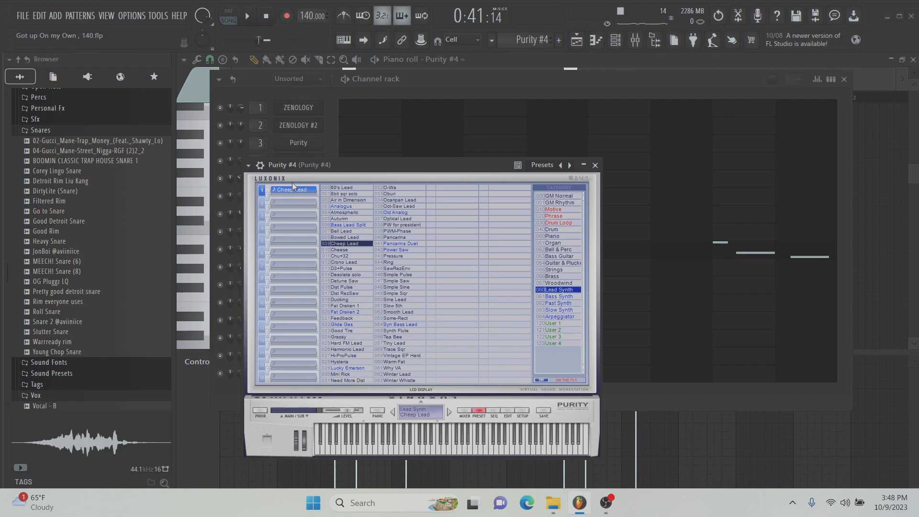
- Close the Purity #4 Cheep Lead synth window to reveal its sparse three-note lead phrases
{"action": "left_click", "coordinate": [594, 164]}
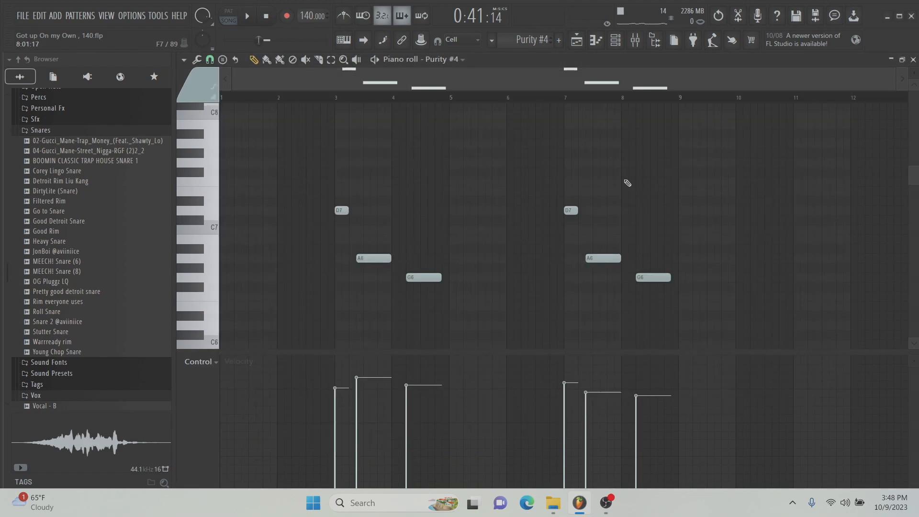
- Scroll down the Purity #4 piano roll to the repeating notes around C7
{"action": "scroll", "scroll_direction": "down", "scroll_amount": 3}
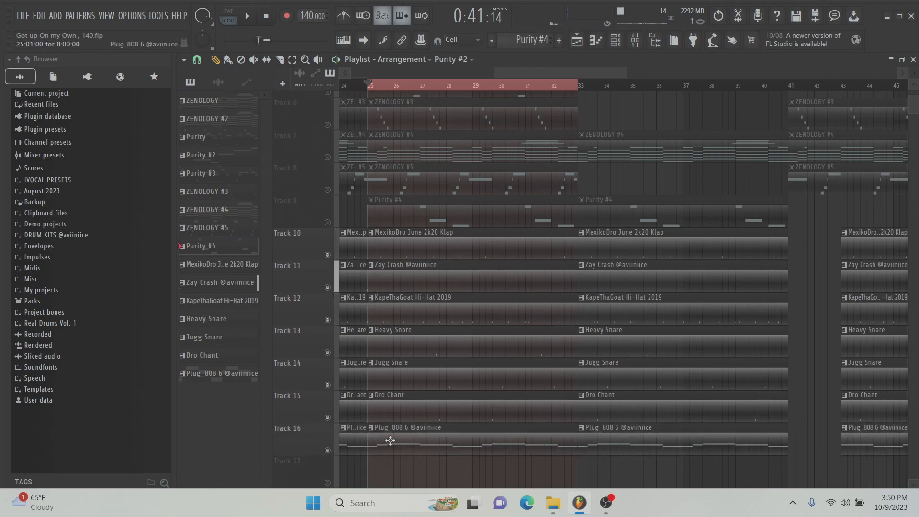
- Bring up the Plug_808 6 mixer insert with its EQ, compressor and clipper chain
{"action": "double_click", "coordinate": [408, 426]}
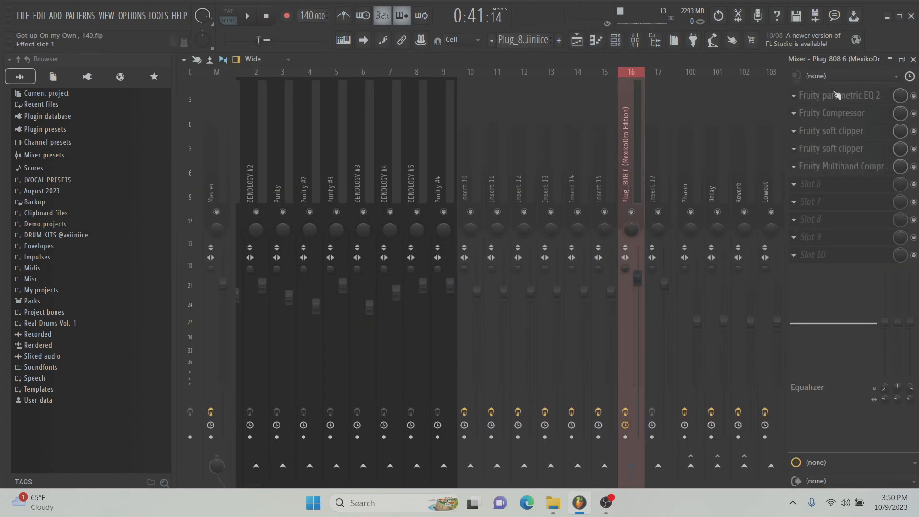
- Review the 808 insert's Fruity parametric EQ 2 curve, then return to the Playlist
{"action": "left_click", "coordinate": [840, 95]}
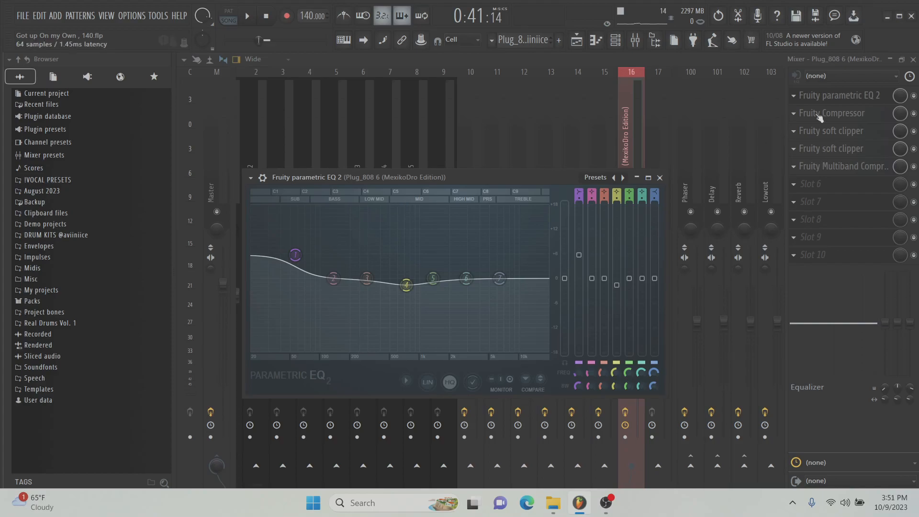
{"action": "left_click", "coordinate": [832, 112]}
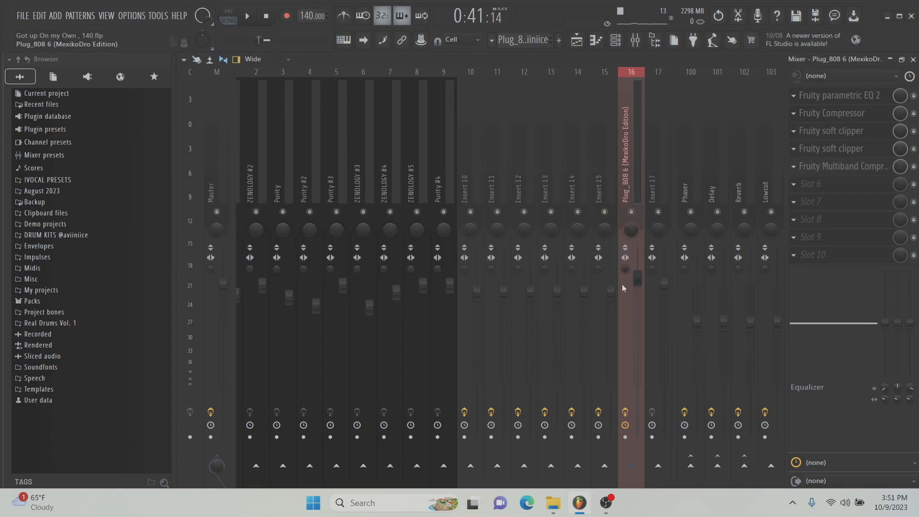
{"action": "left_click", "coordinate": [576, 40]}
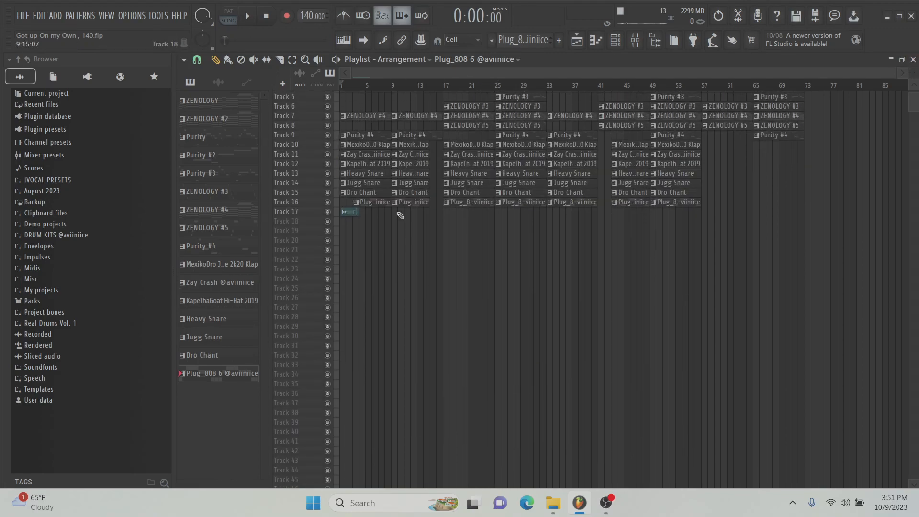
{"action": "left_click", "coordinate": [246, 15]}
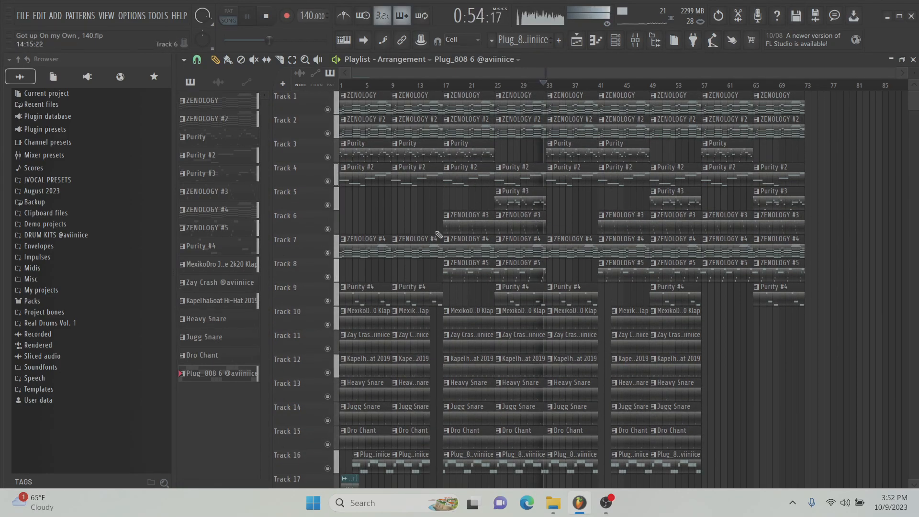
{"action": "left_click", "coordinate": [635, 39]}
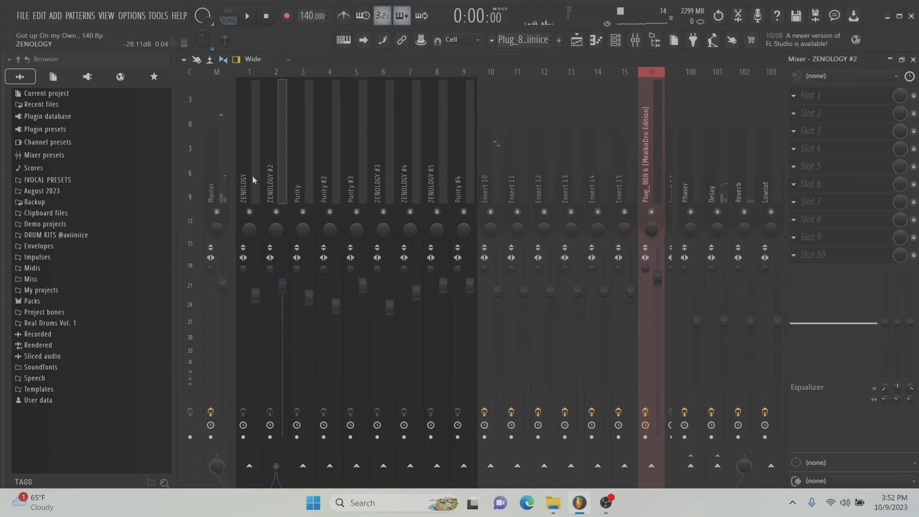
{"action": "left_click", "coordinate": [249, 175]}
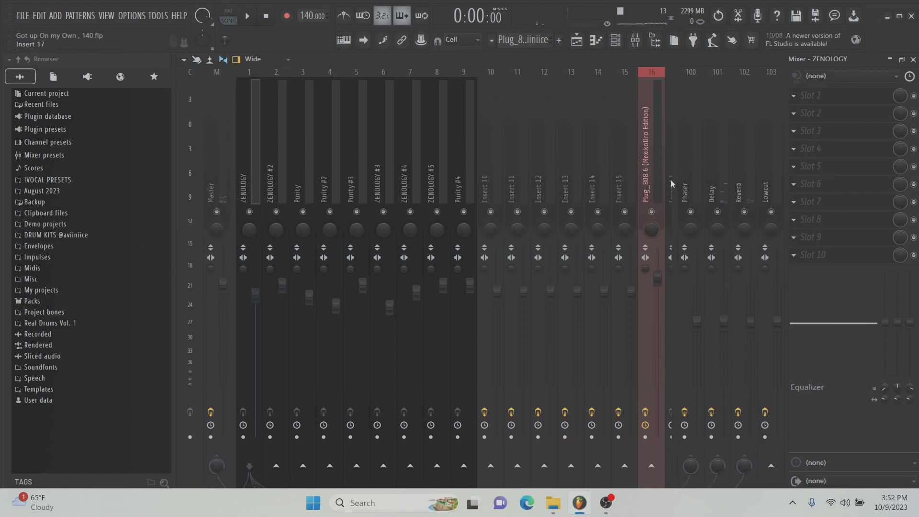
{"action": "left_click", "coordinate": [683, 188]}
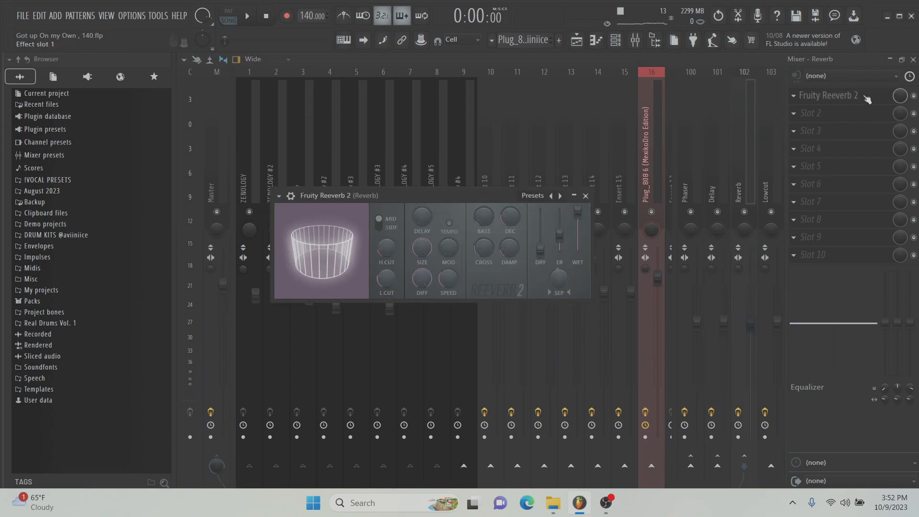
{"action": "left_click", "coordinate": [850, 76]}
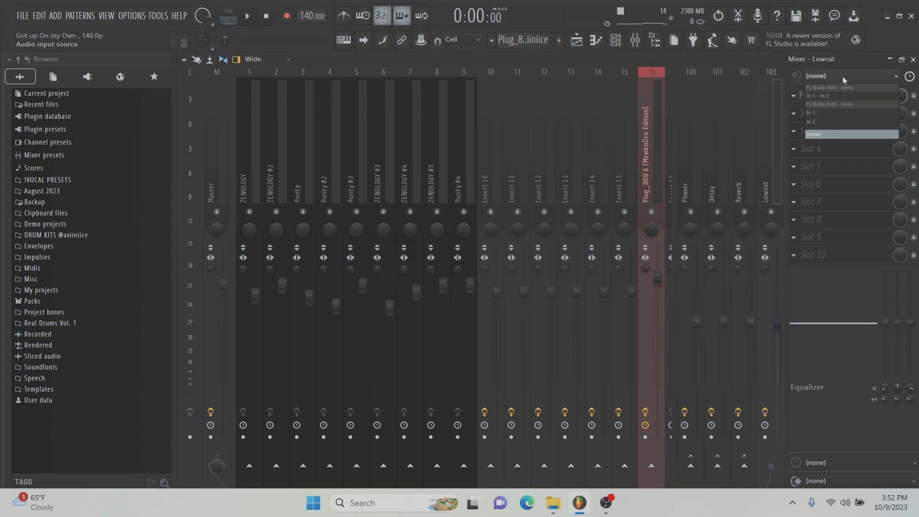
{"action": "left_click", "coordinate": [814, 95]}
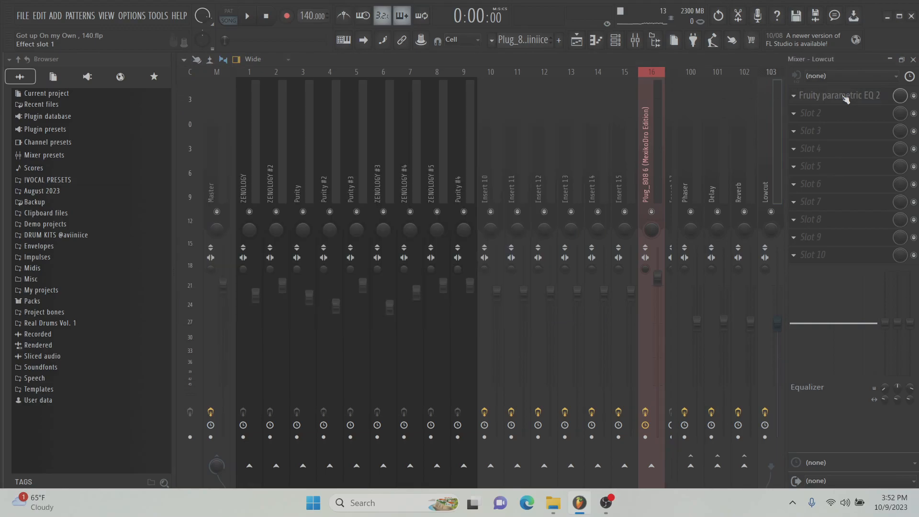
{"action": "right_click", "coordinate": [242, 187]}
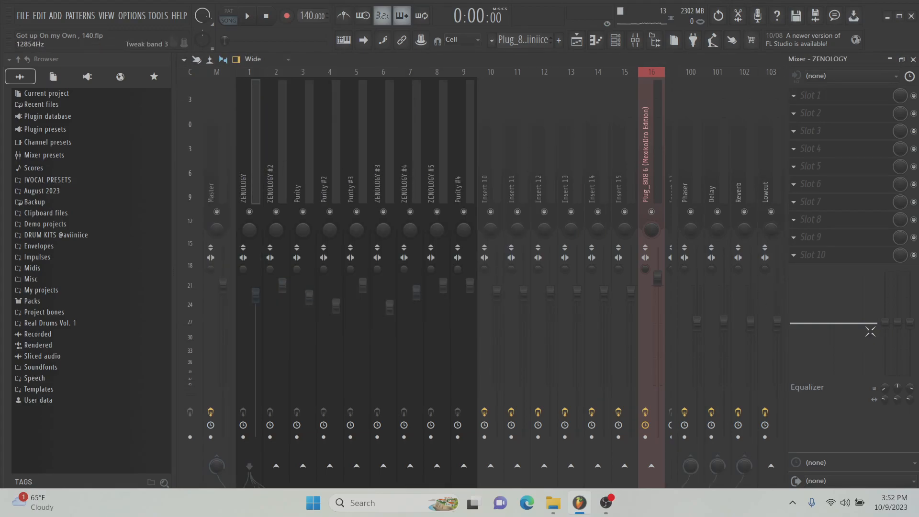
{"action": "left_click", "coordinate": [490, 175]}
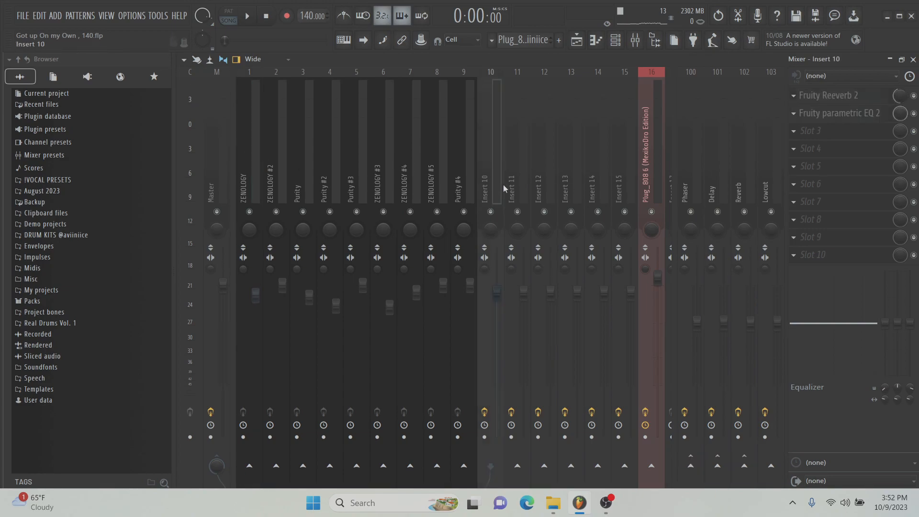
{"action": "left_click", "coordinate": [828, 94]}
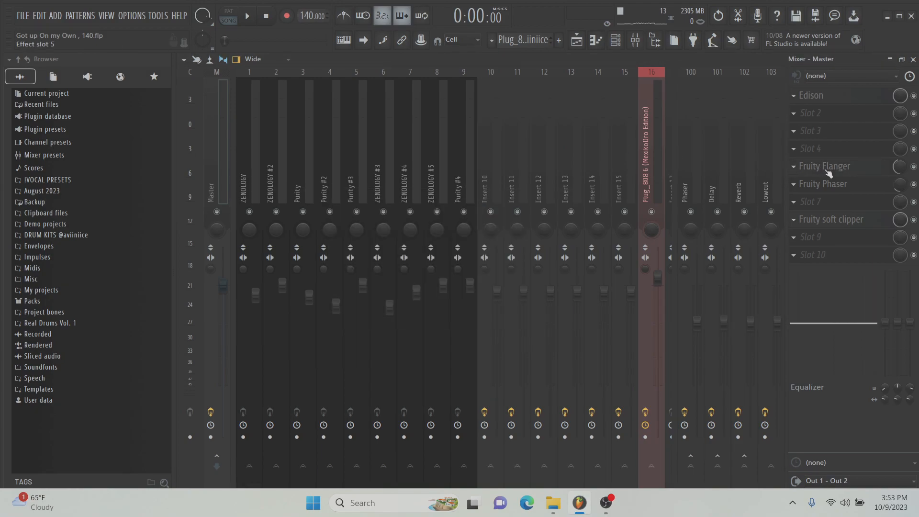
- Check the Master insert's Fruity Flanger and Fruity Phaser settings
{"action": "left_click", "coordinate": [823, 166]}
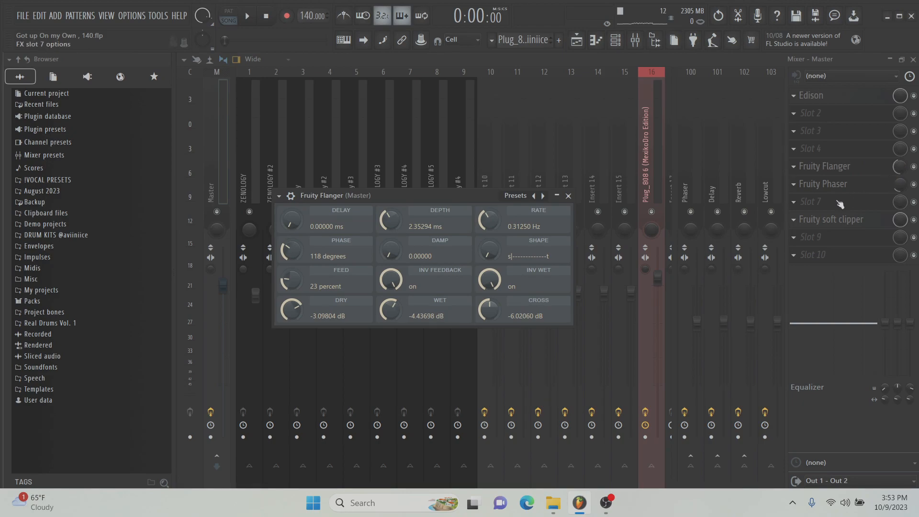
{"action": "left_click", "coordinate": [823, 183]}
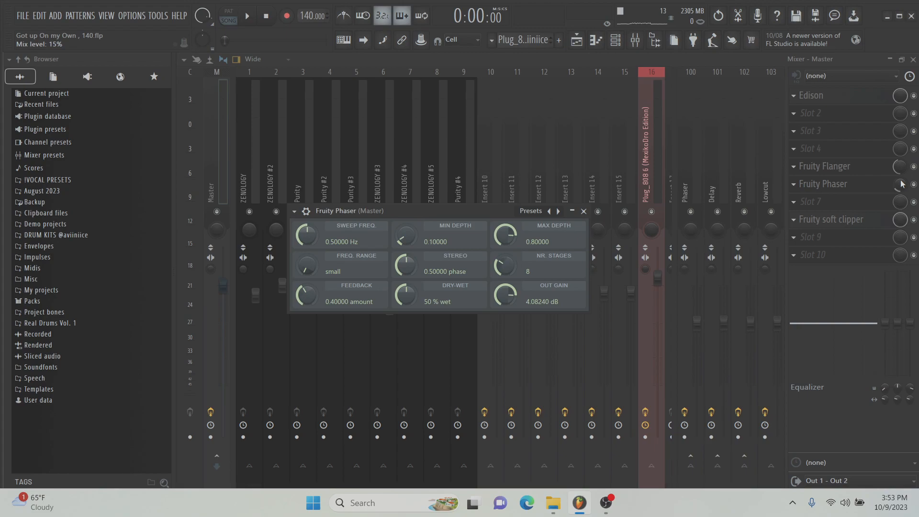
{"action": "left_click", "coordinate": [828, 219]}
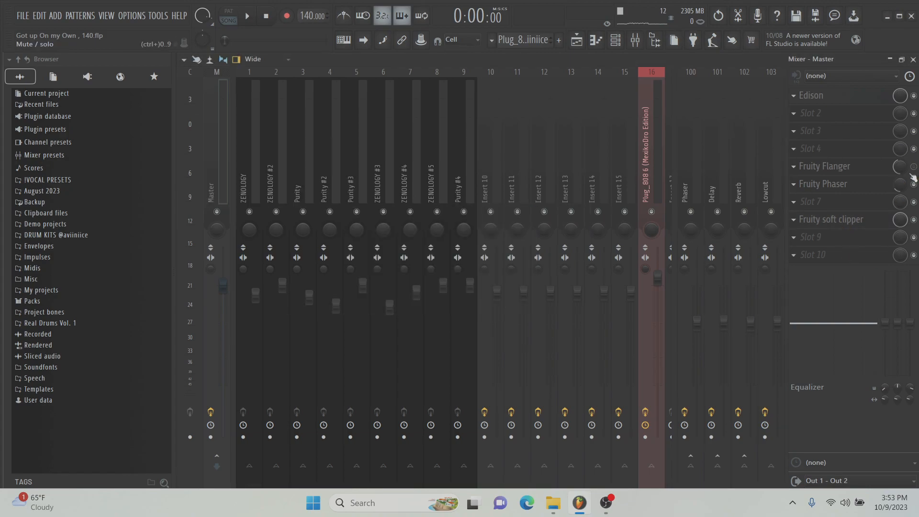
- Audition the beat through the master chain, then leave Fruity Phaser (0.5 Hz, 50% wet) showing
{"action": "left_click", "coordinate": [247, 16]}
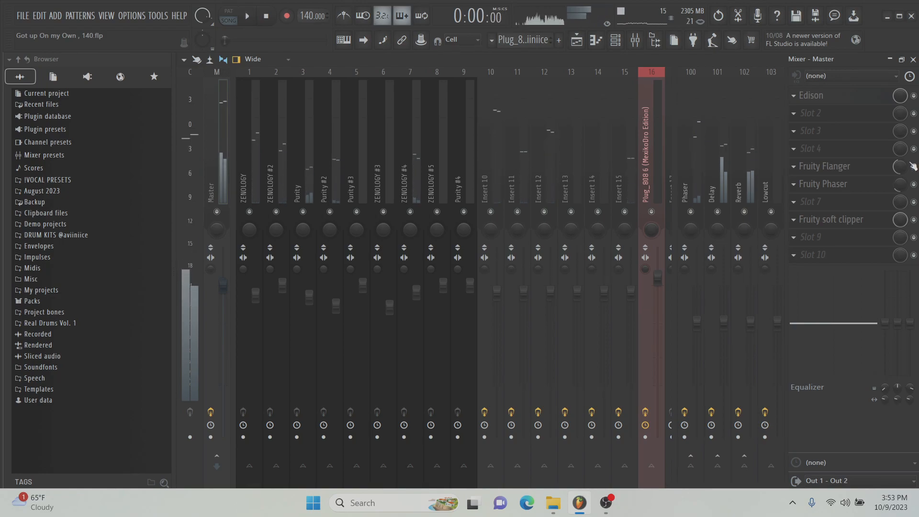
{"action": "left_click", "coordinate": [246, 16]}
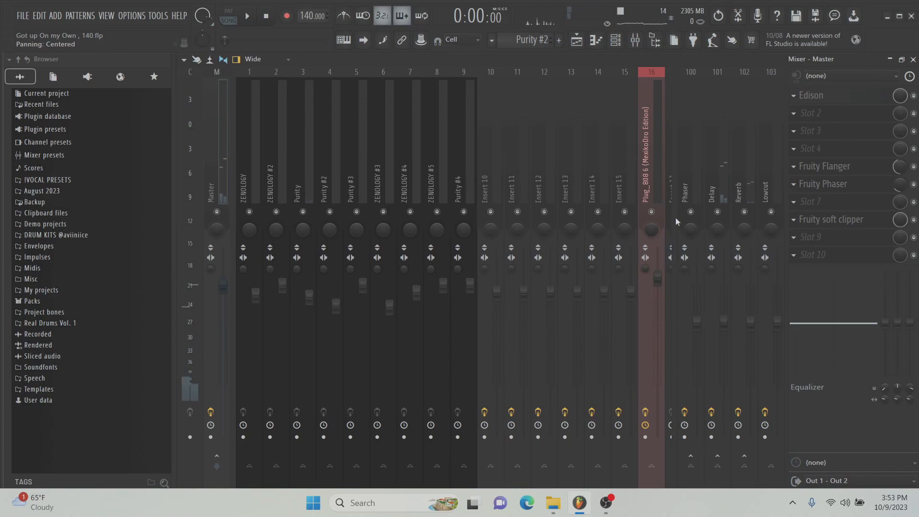
{"action": "left_click", "coordinate": [823, 183]}
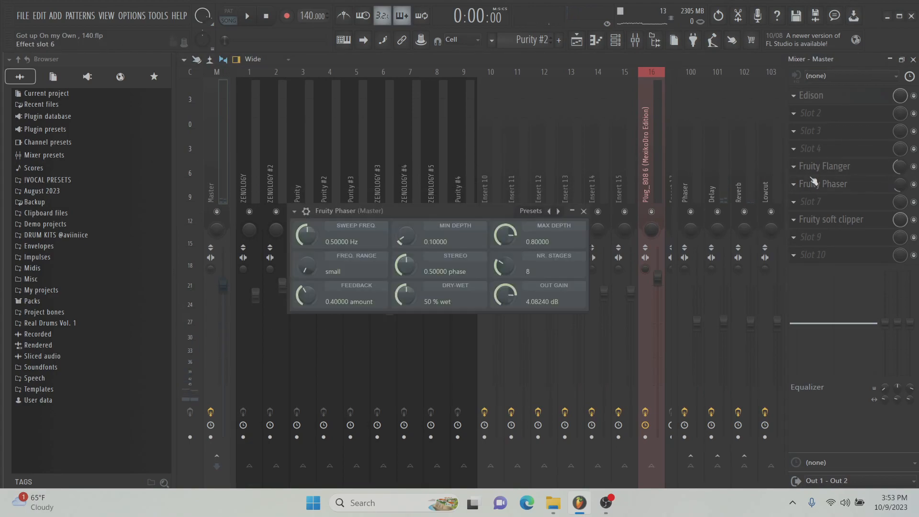